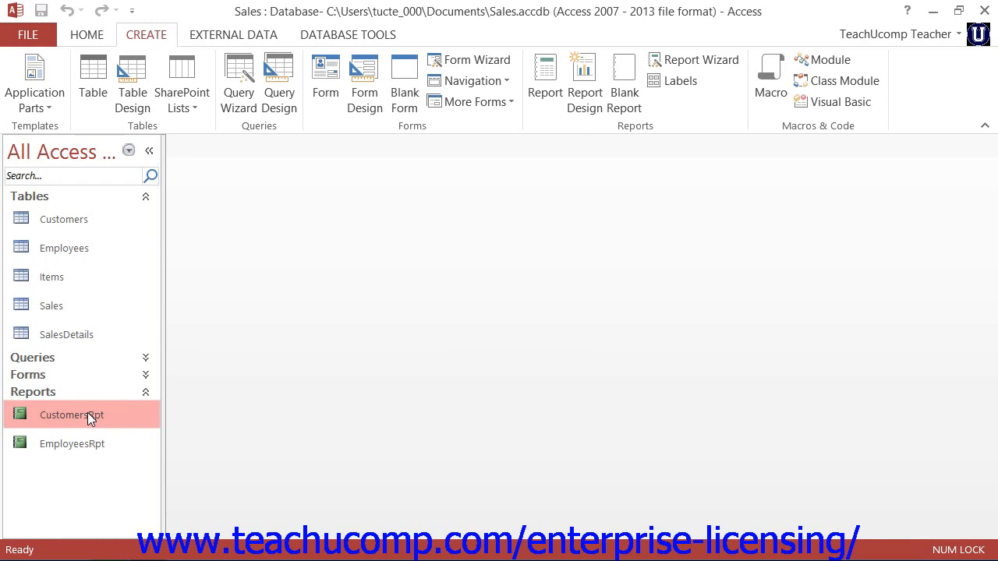
# Open CustomersRpt in Design View and select its Report Header title label
pyautogui.doubleClick(71, 414)
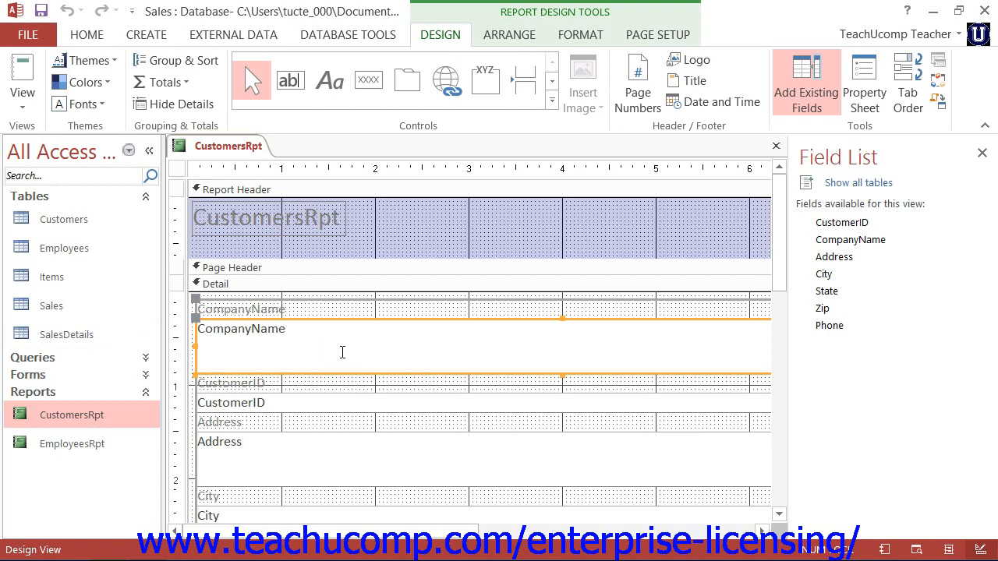
pyautogui.moveTo(332, 327)
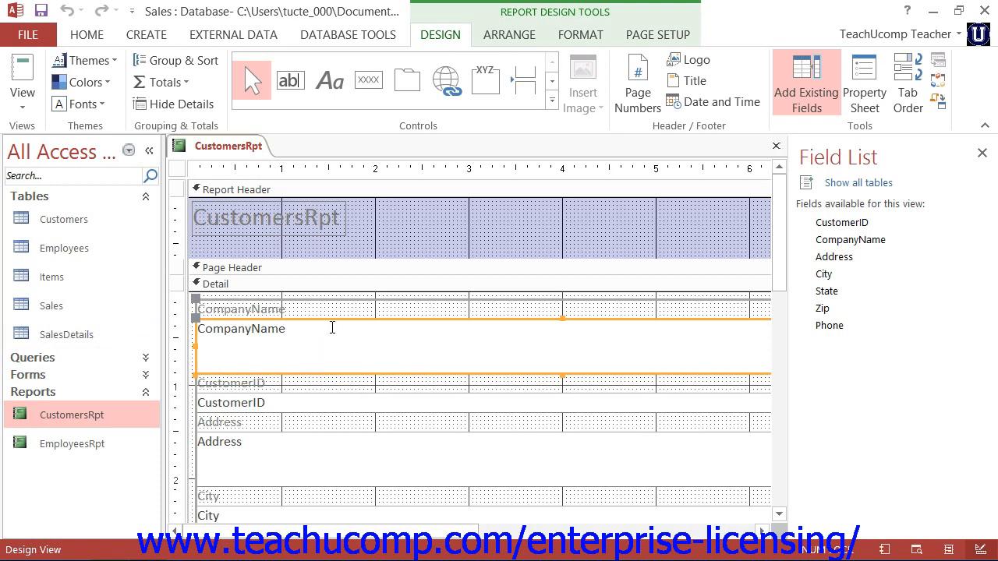
pyautogui.click(267, 218)
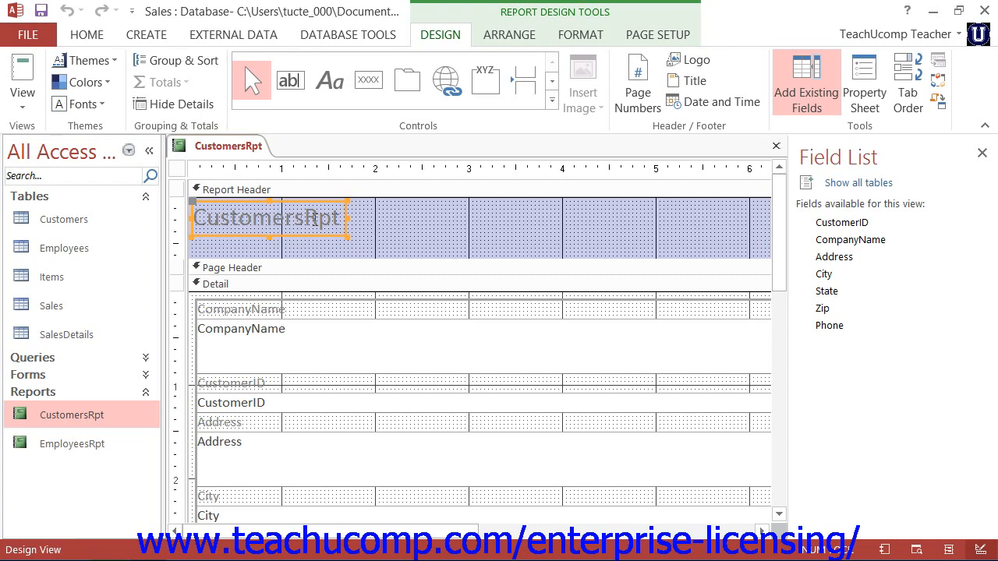
pyautogui.moveTo(775, 146)
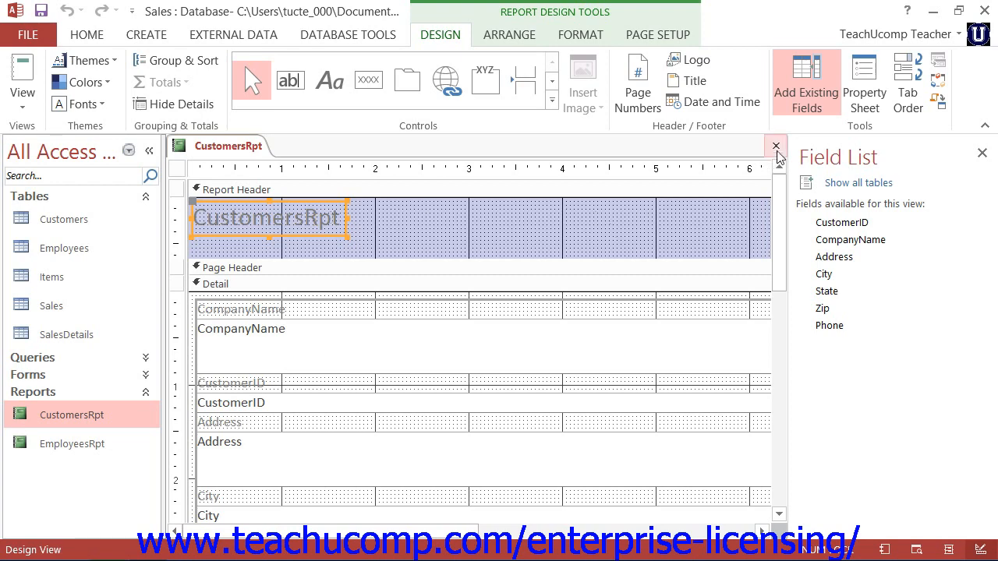
# Close CustomersRpt and create a blank Report1 with Report Design
pyautogui.click(775, 146)
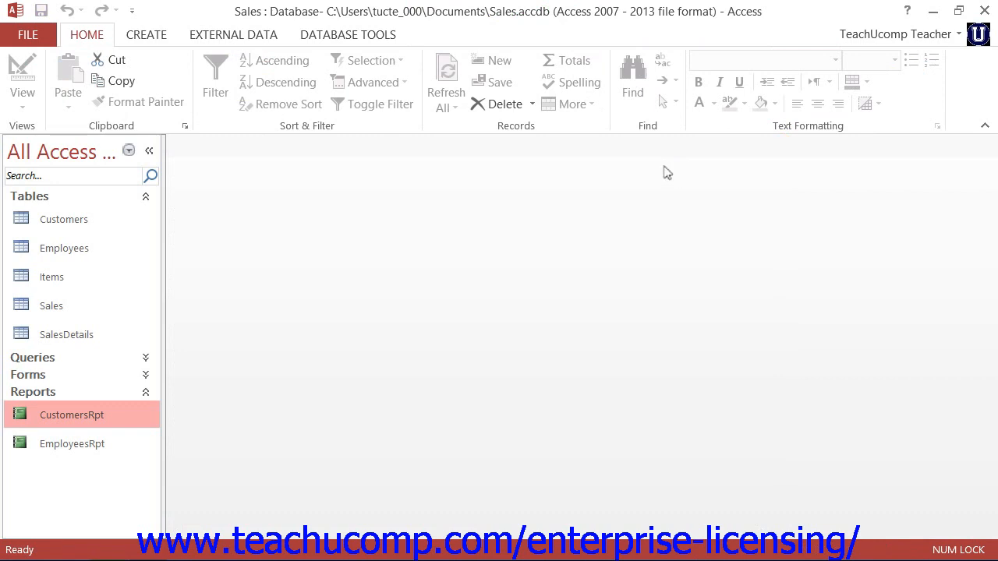
pyautogui.moveTo(620, 185)
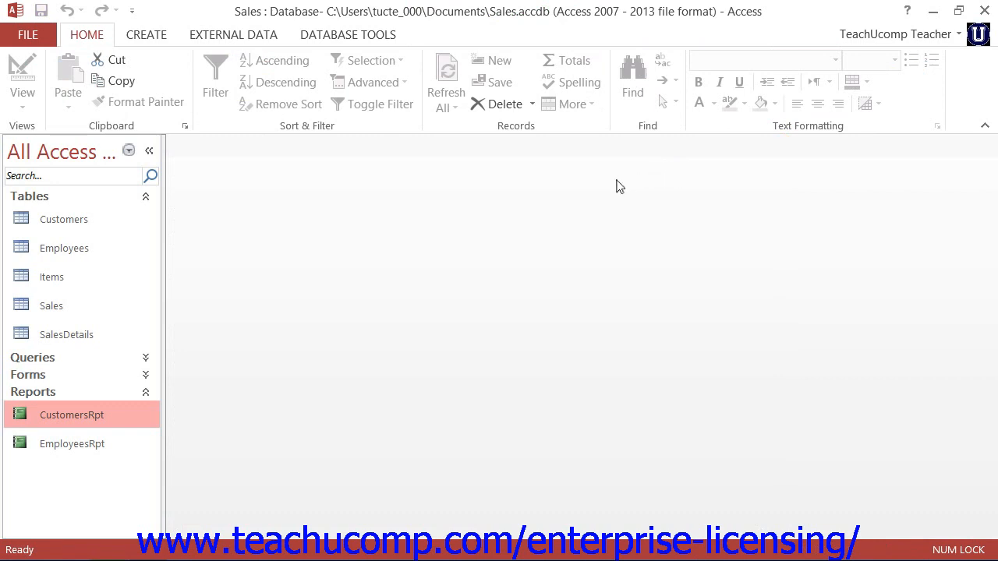
pyautogui.click(146, 35)
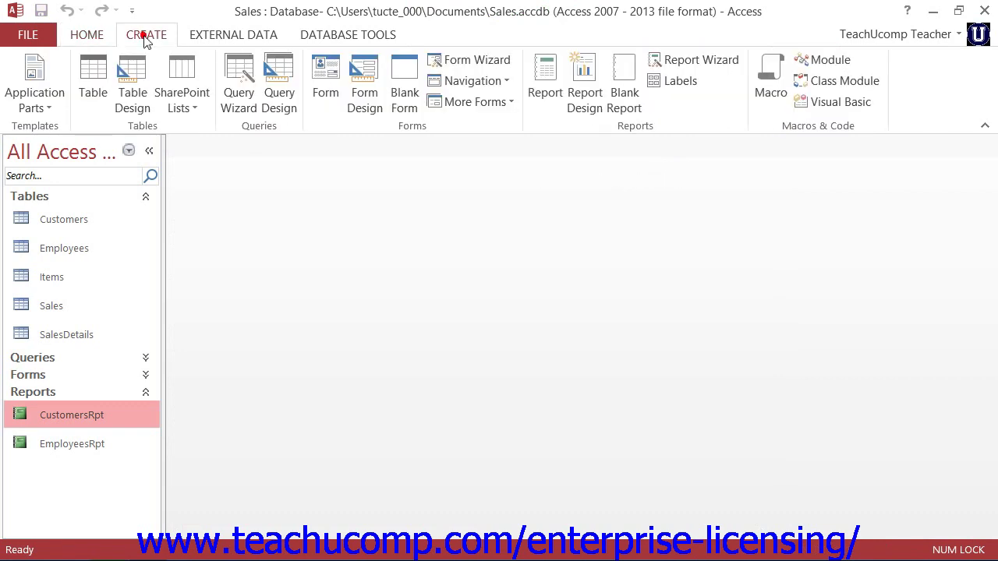
pyautogui.moveTo(585, 82)
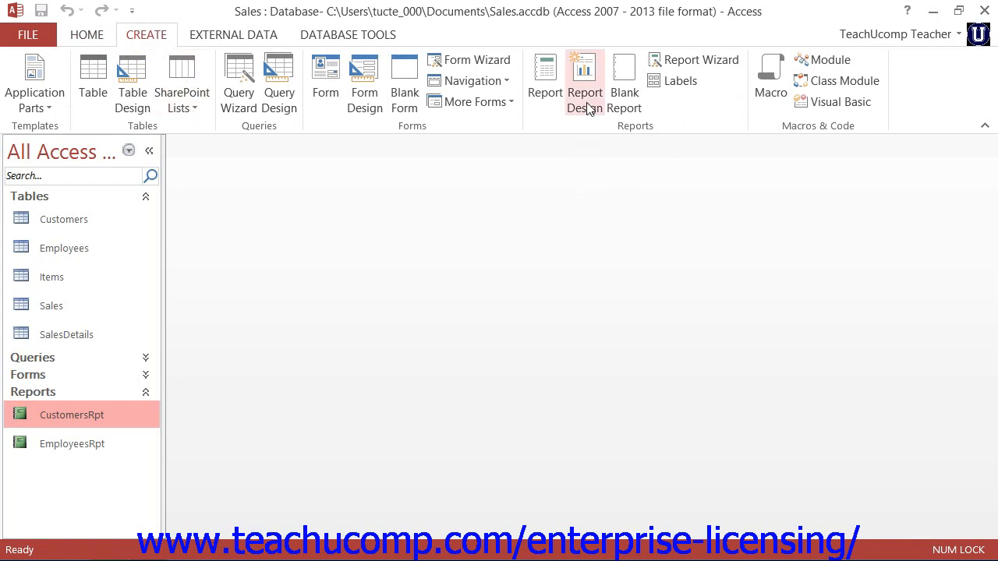
pyautogui.moveTo(585, 82)
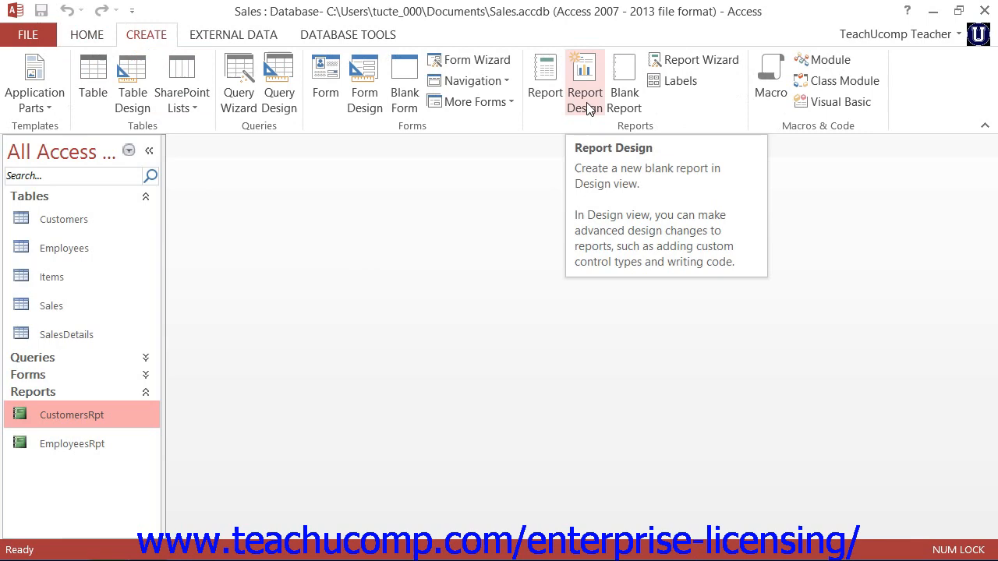
pyautogui.click(585, 82)
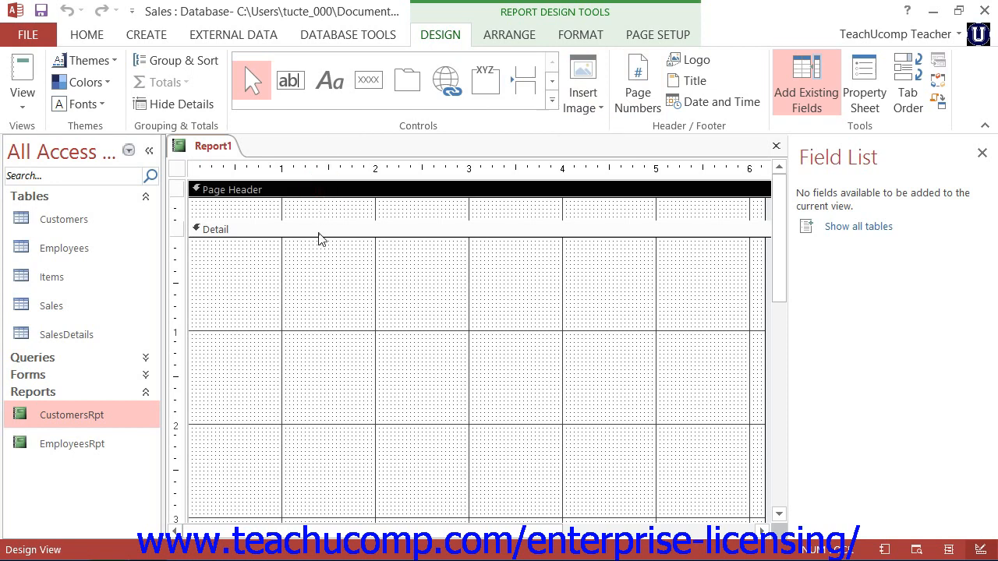
# Select Report1's Detail section and show its Property Sheet
pyautogui.click(210, 229)
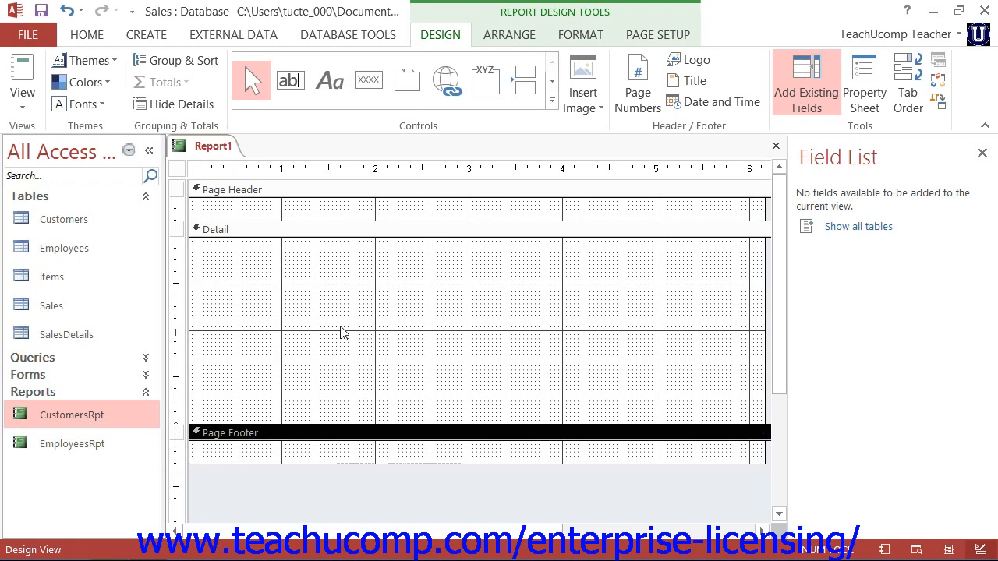
pyautogui.moveTo(351, 324)
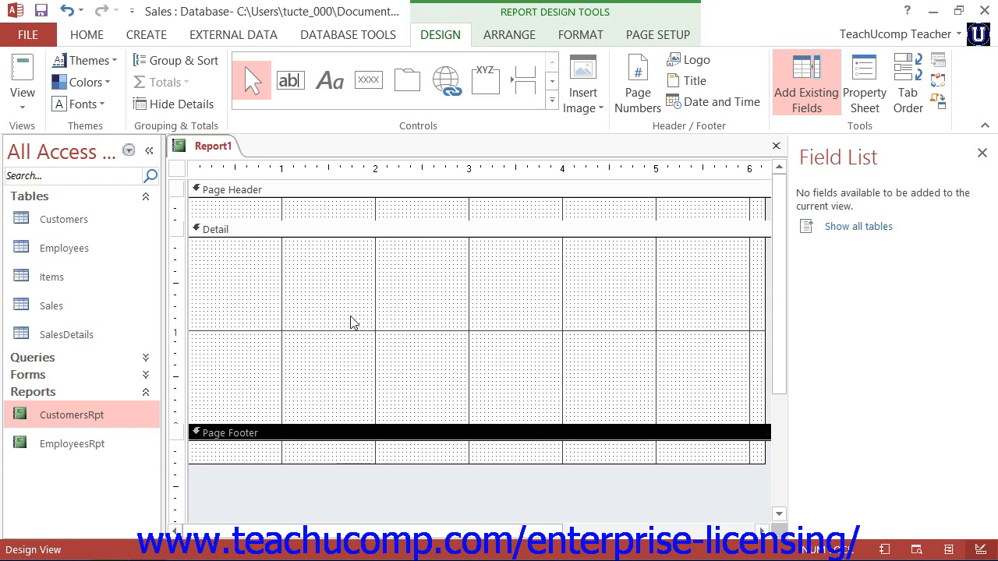
pyautogui.moveTo(306, 326)
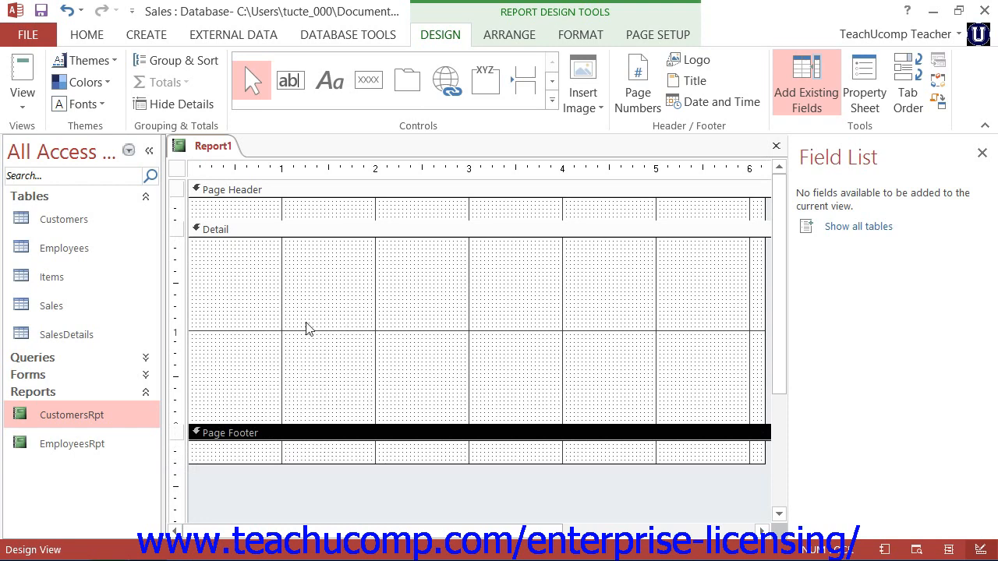
pyautogui.moveTo(229, 237)
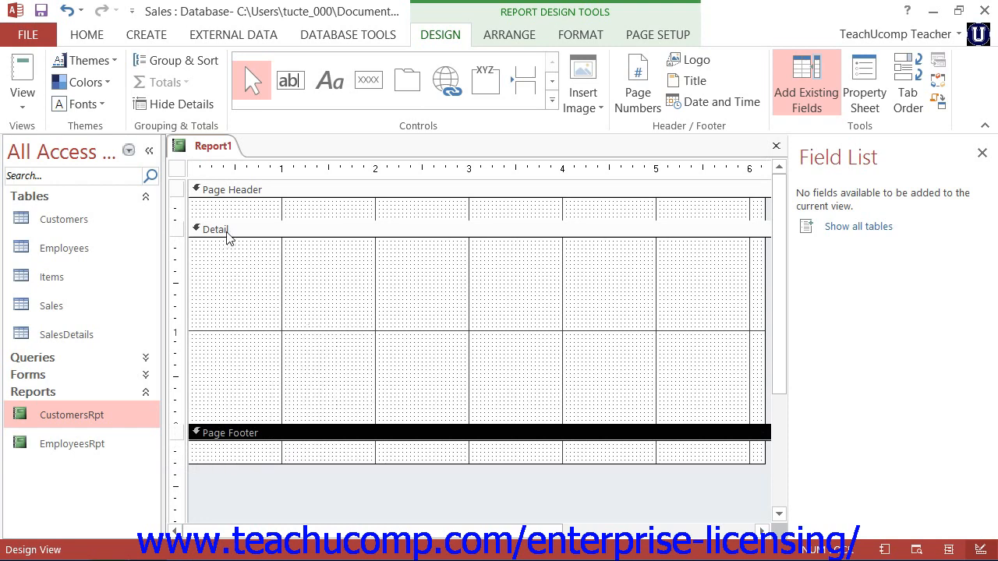
pyautogui.click(218, 229)
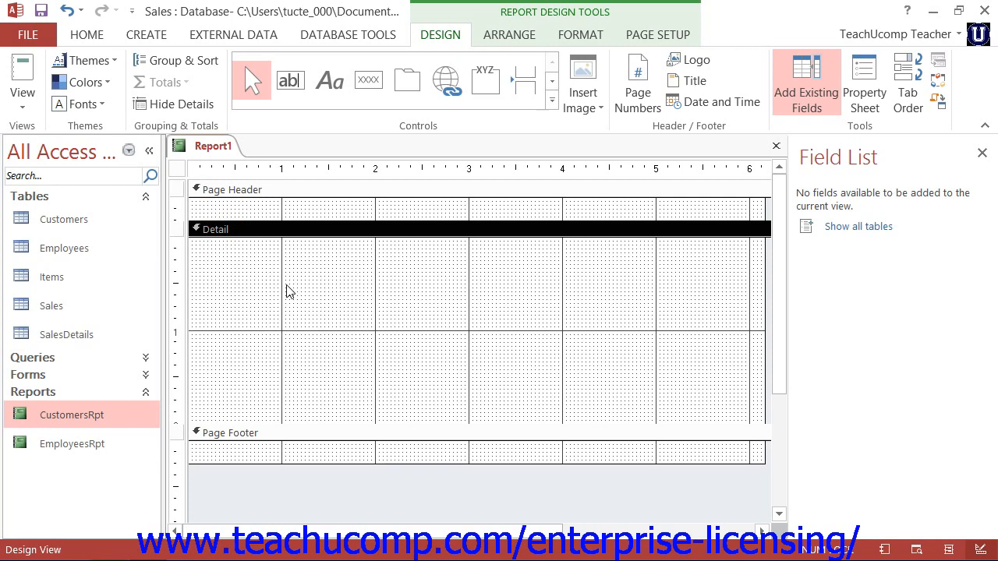
pyautogui.moveTo(384, 296)
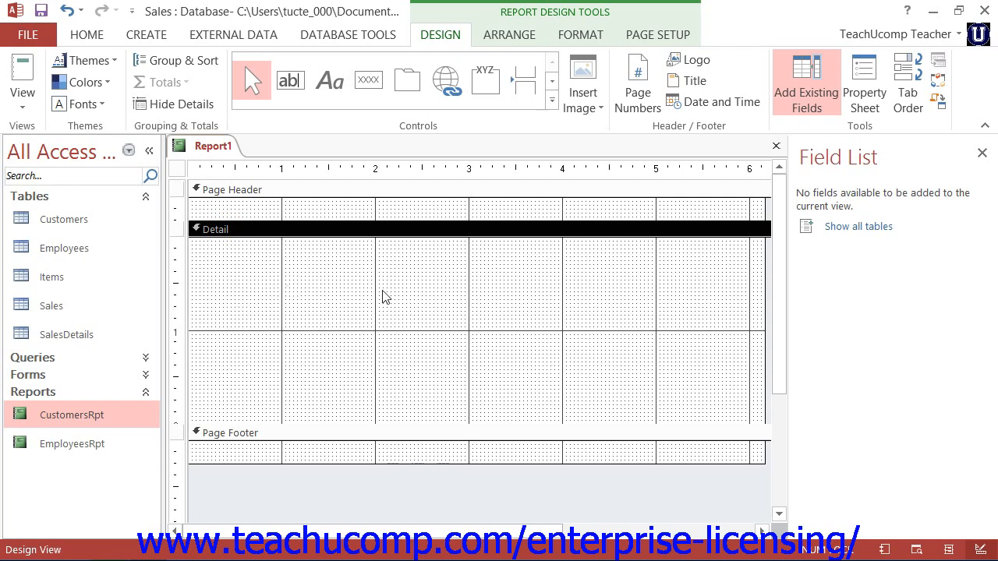
pyautogui.moveTo(857, 166)
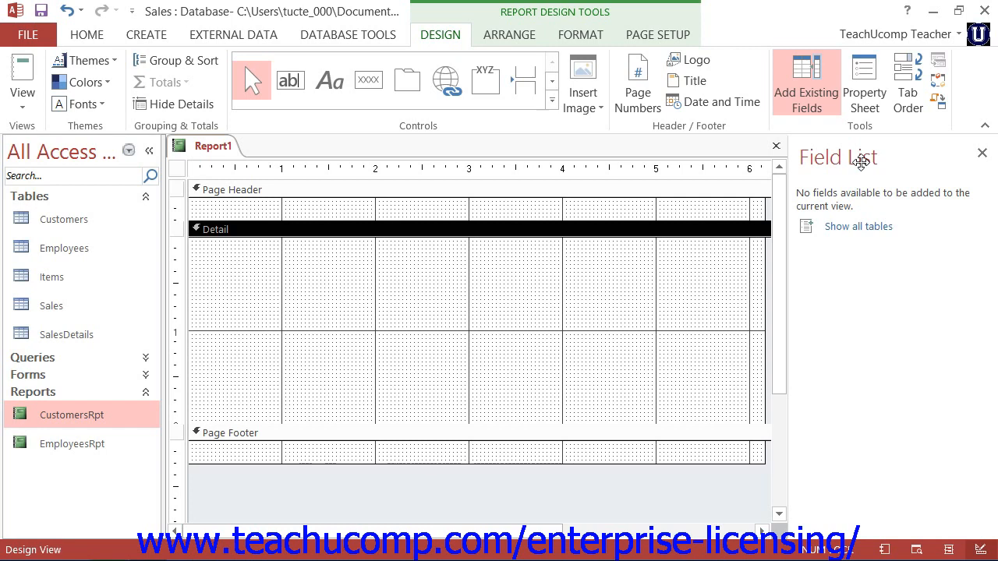
pyautogui.moveTo(864, 82)
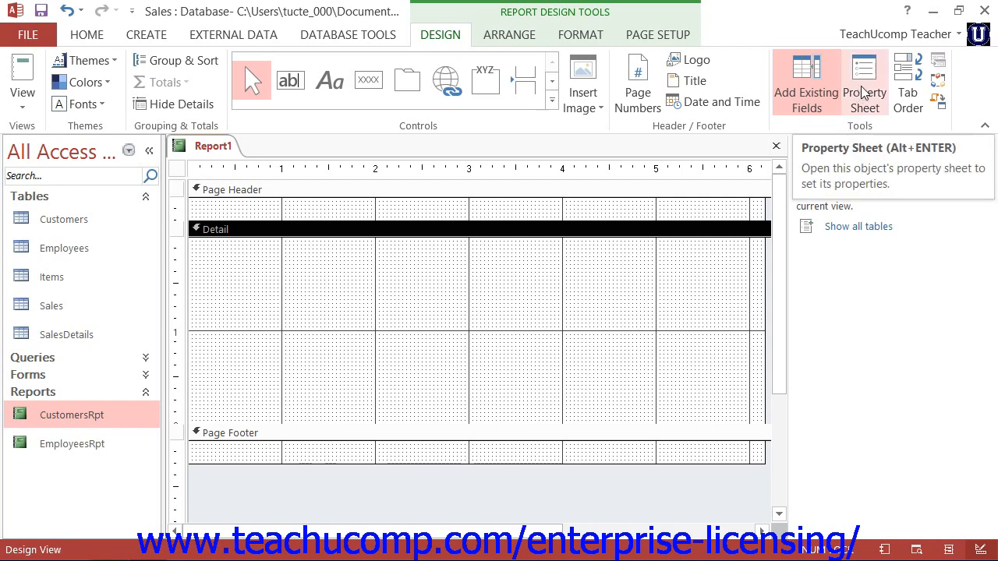
pyautogui.click(806, 80)
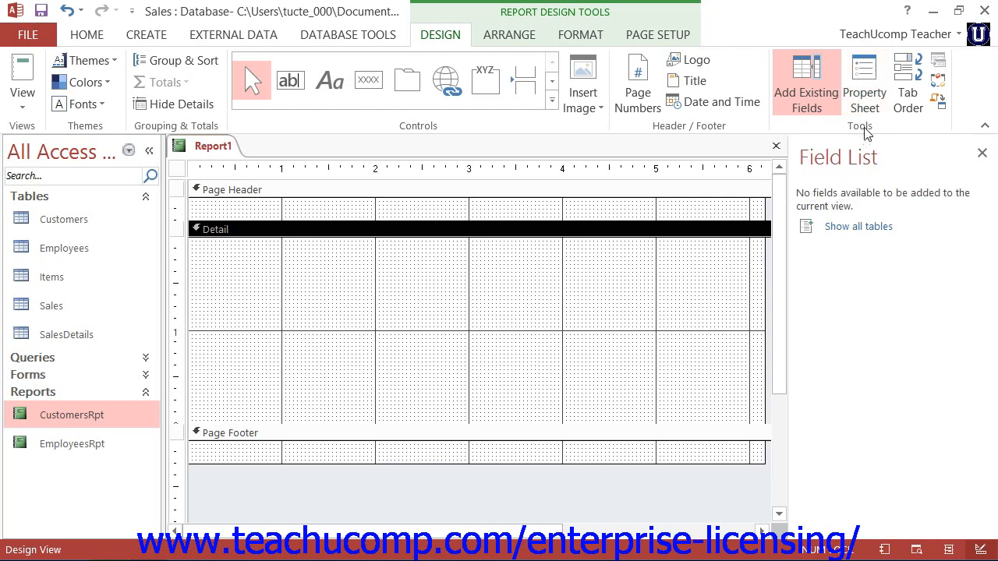
pyautogui.moveTo(473, 60)
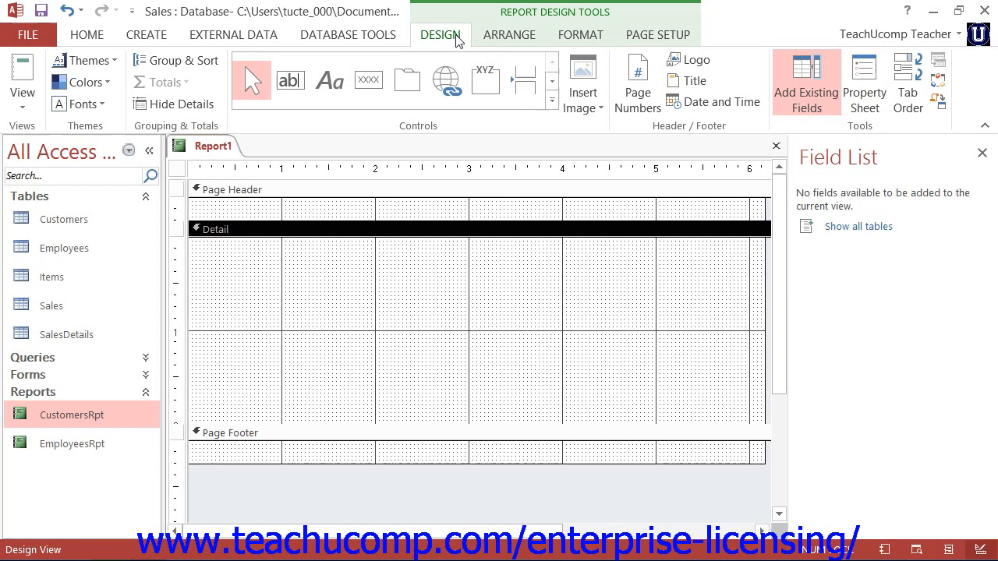
pyautogui.moveTo(907, 94)
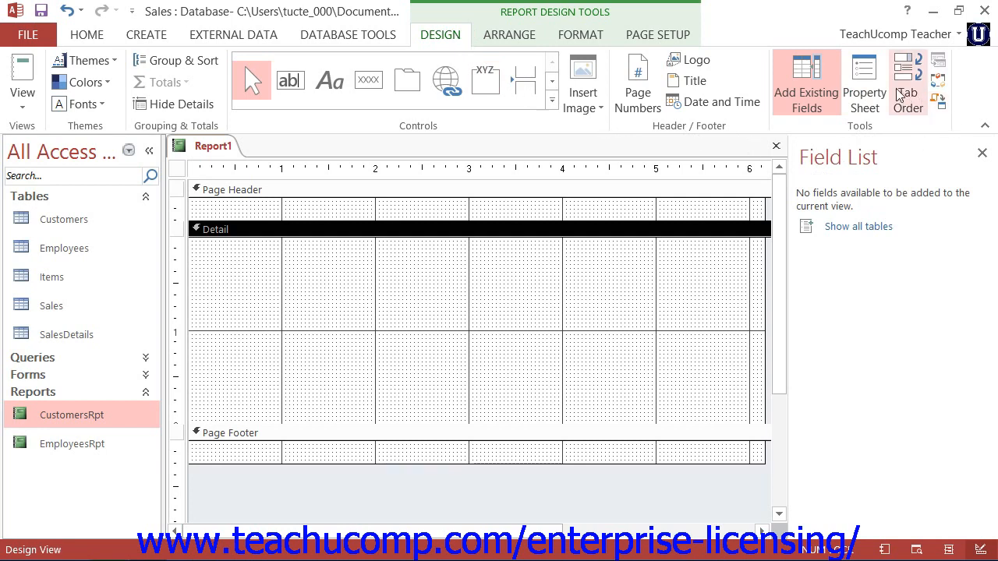
pyautogui.click(863, 82)
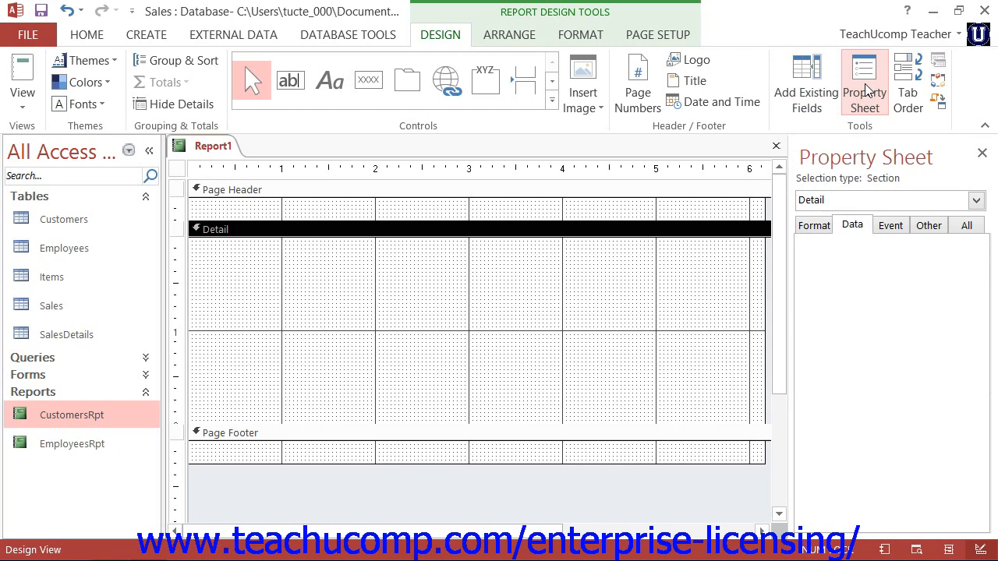
# Set the report's Record Source to the CustomerSales query and show its field list
pyautogui.click(976, 200)
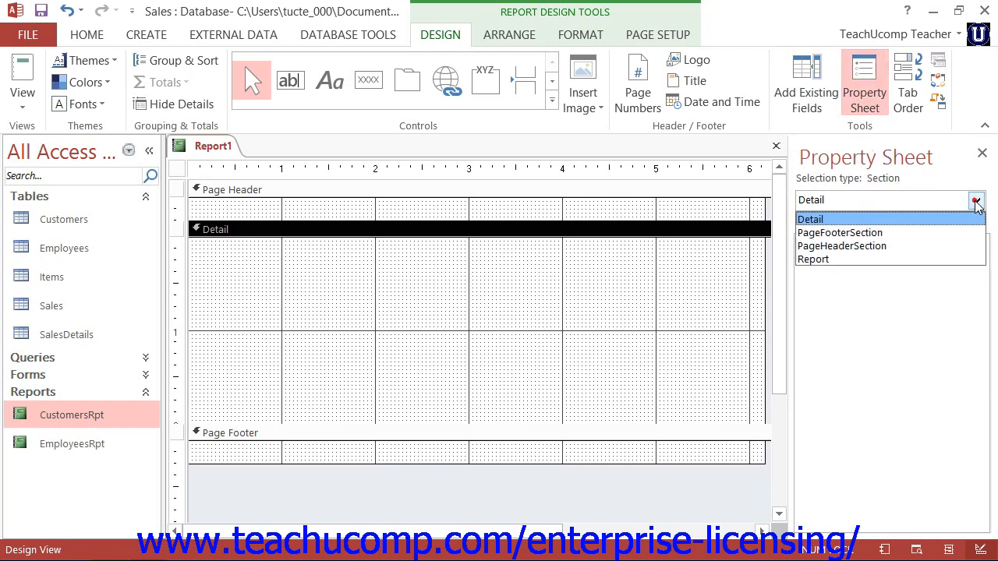
pyautogui.click(812, 259)
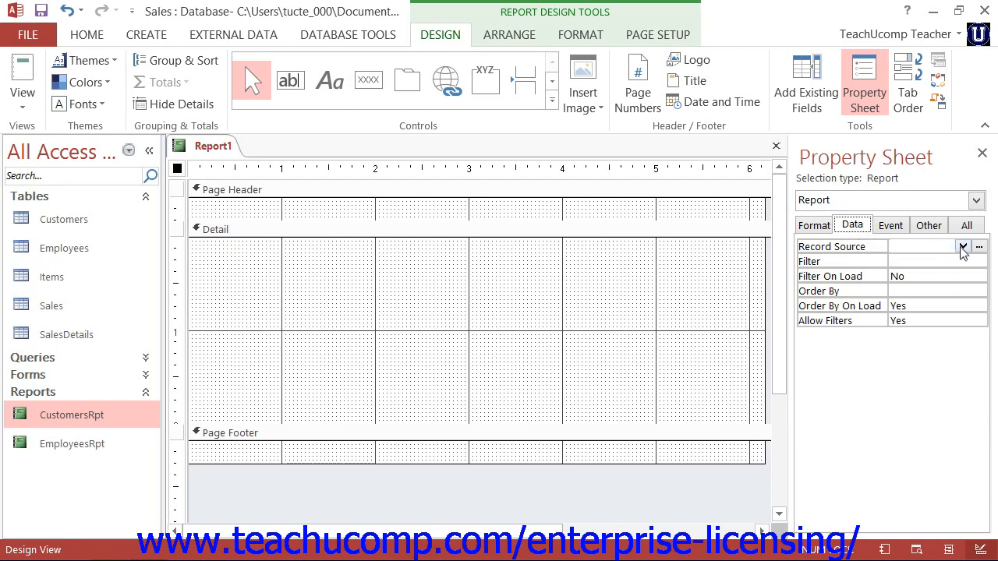
pyautogui.click(962, 246)
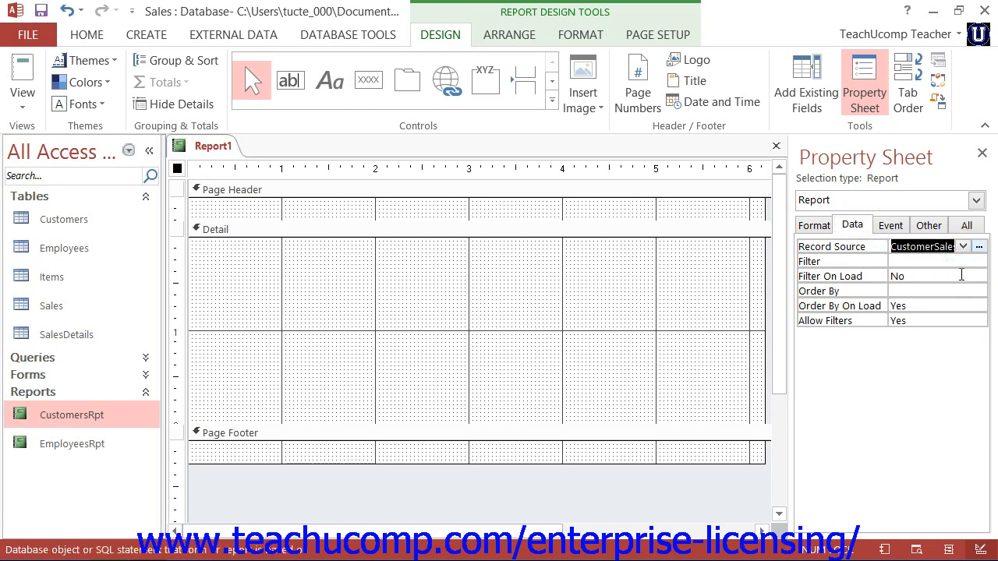
pyautogui.moveTo(805, 133)
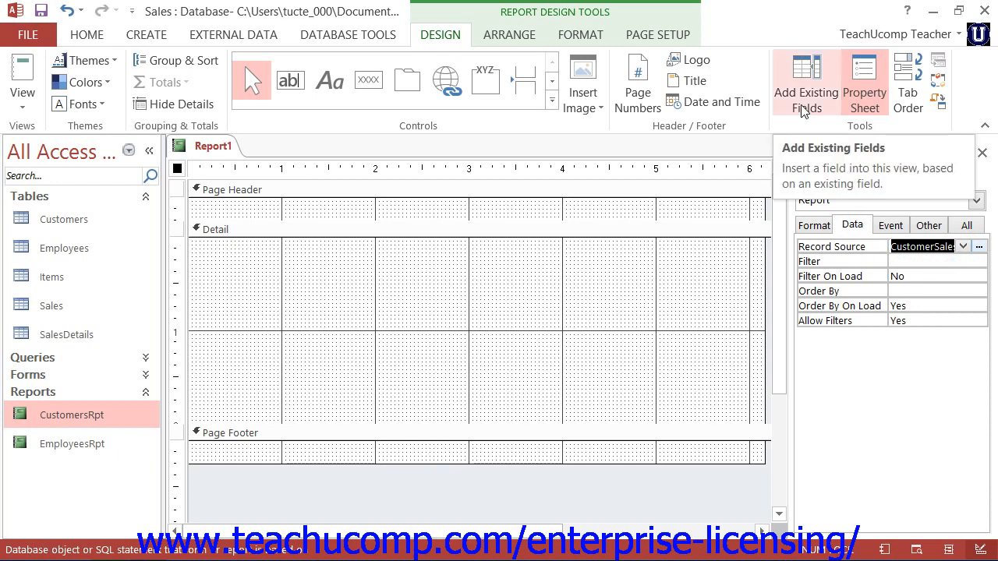
pyautogui.click(805, 80)
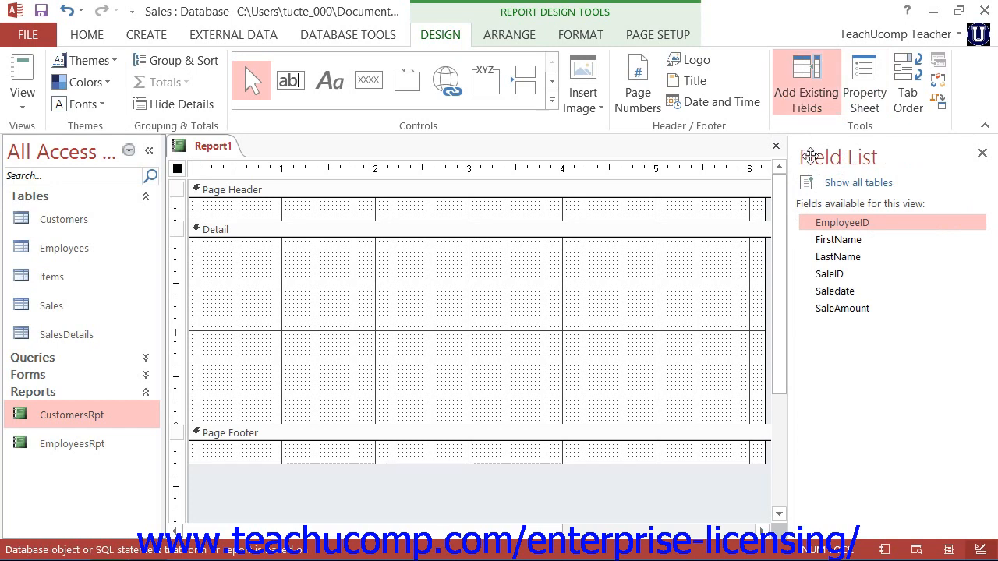
pyautogui.moveTo(846, 232)
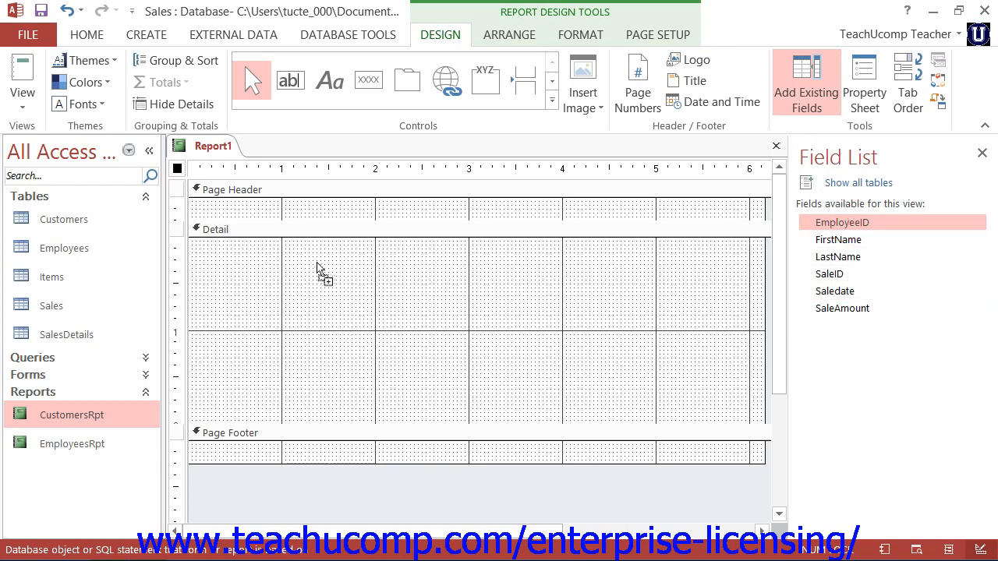
# Drag EmployeeID, FirstName, LastName, then SaleID, Saledate, SaleAmount into Detail as two columns
pyautogui.moveTo(840, 222); pyautogui.dragTo(359, 273)
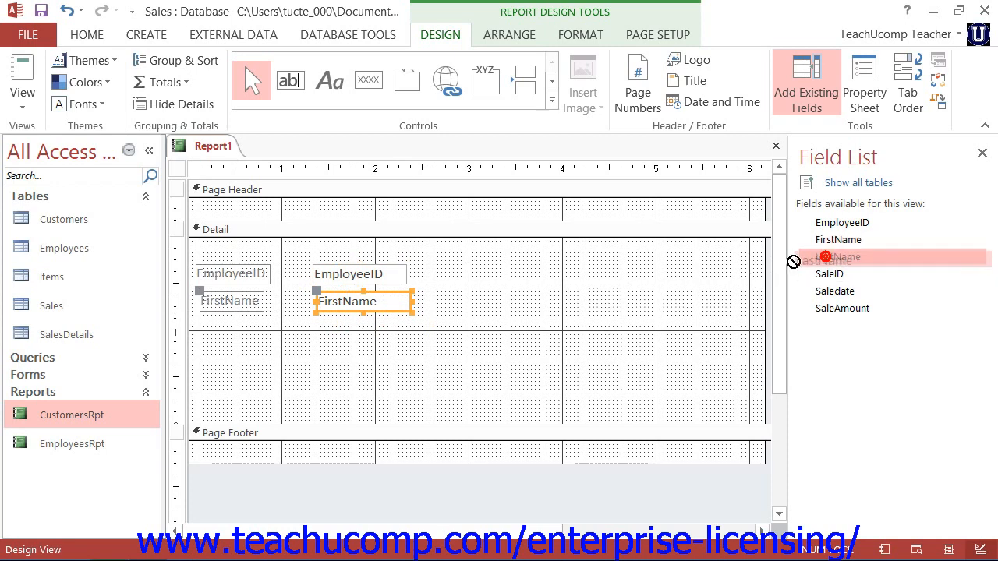
pyautogui.moveTo(840, 256); pyautogui.dragTo(362, 319)
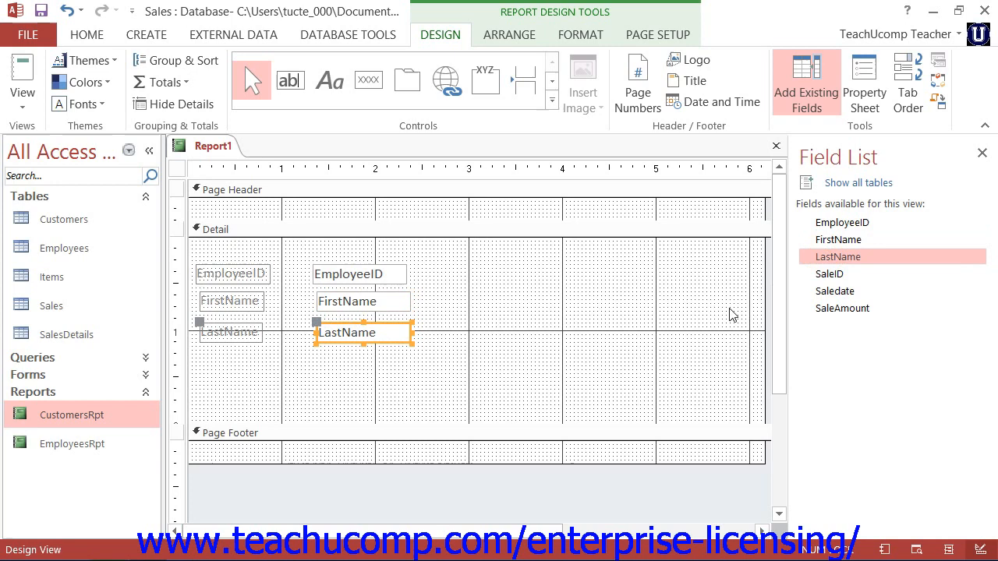
pyautogui.moveTo(835, 291)
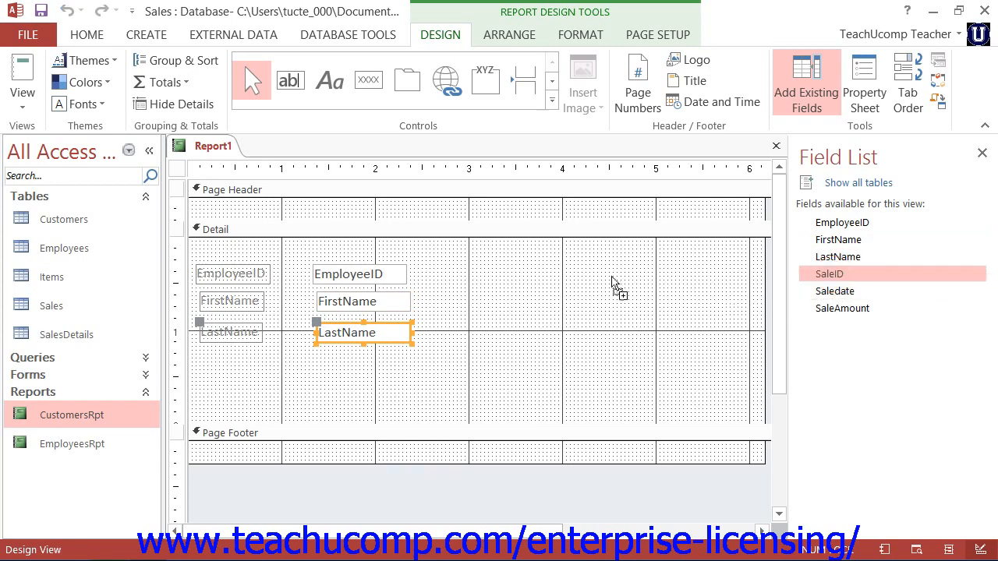
pyautogui.moveTo(828, 274); pyautogui.dragTo(609, 278)
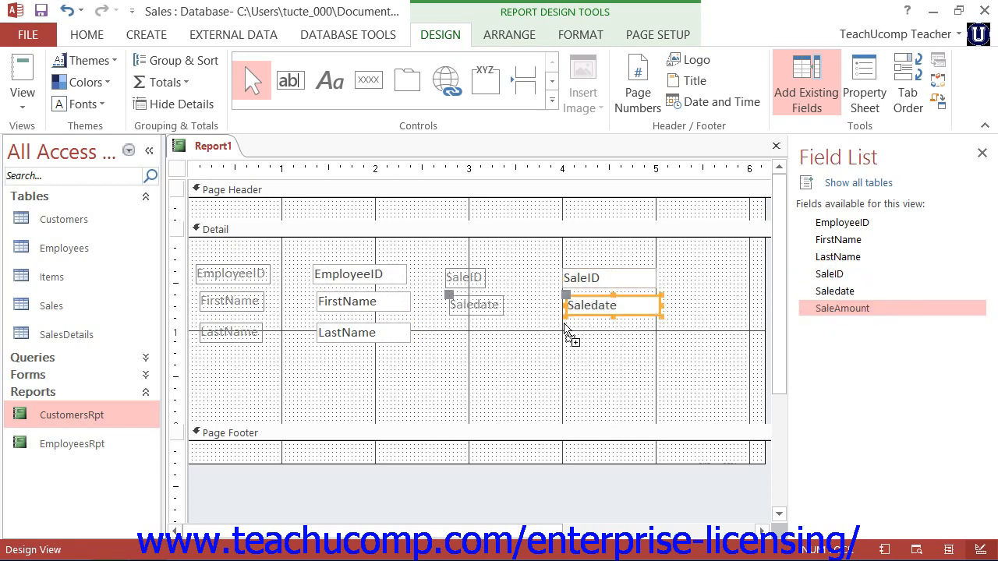
pyautogui.moveTo(841, 308); pyautogui.dragTo(608, 333)
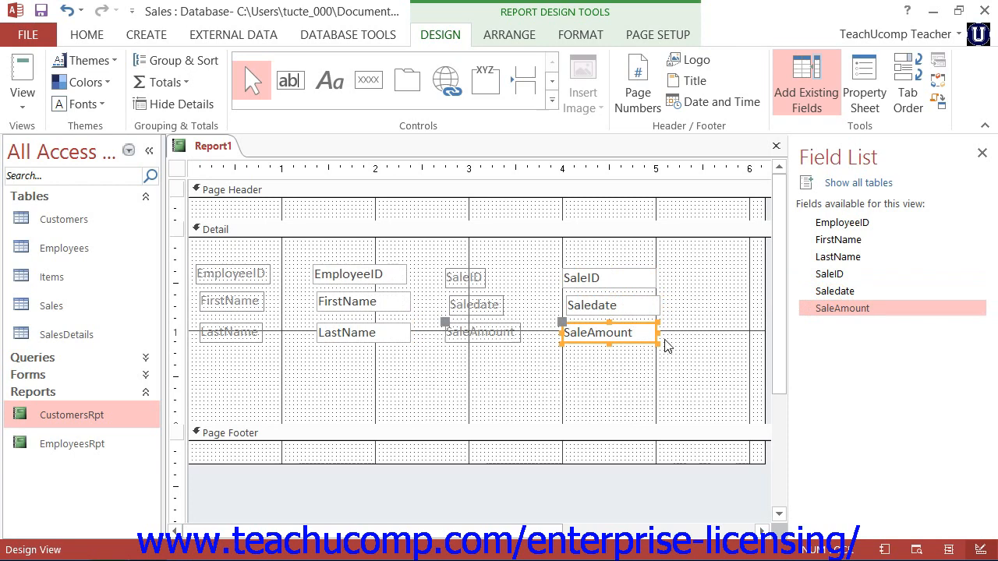
pyautogui.moveTo(667, 331)
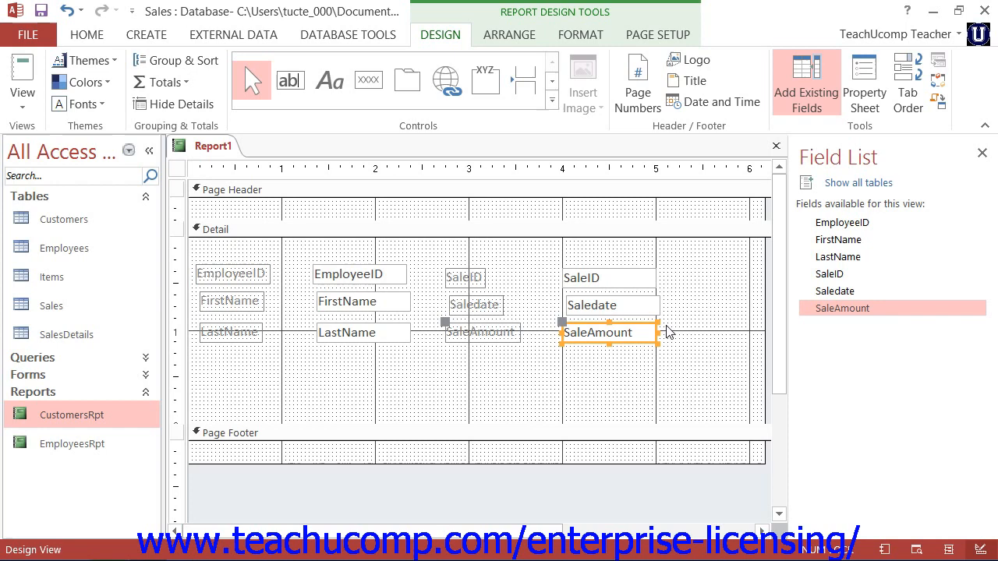
pyautogui.moveTo(639, 359)
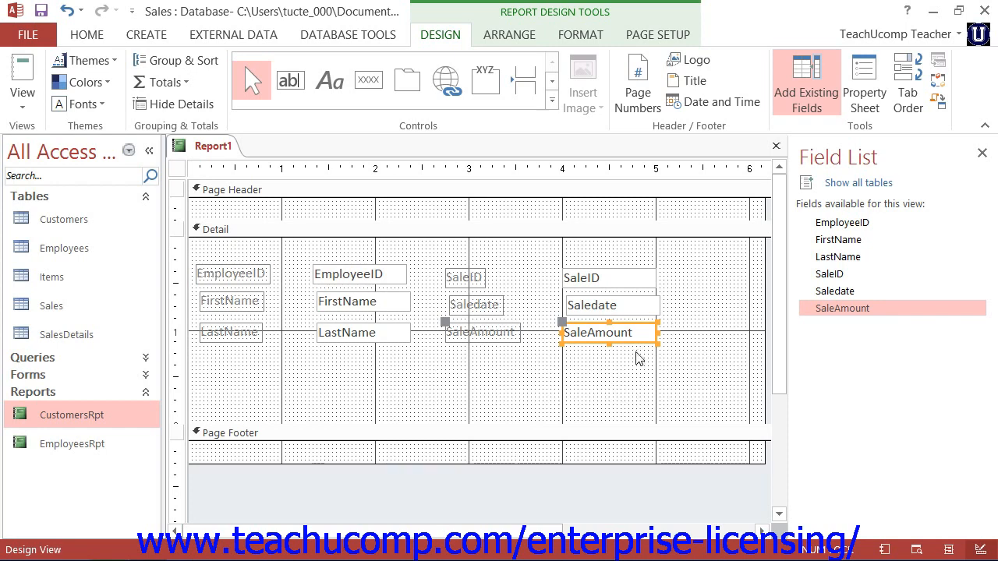
pyautogui.moveTo(514, 342)
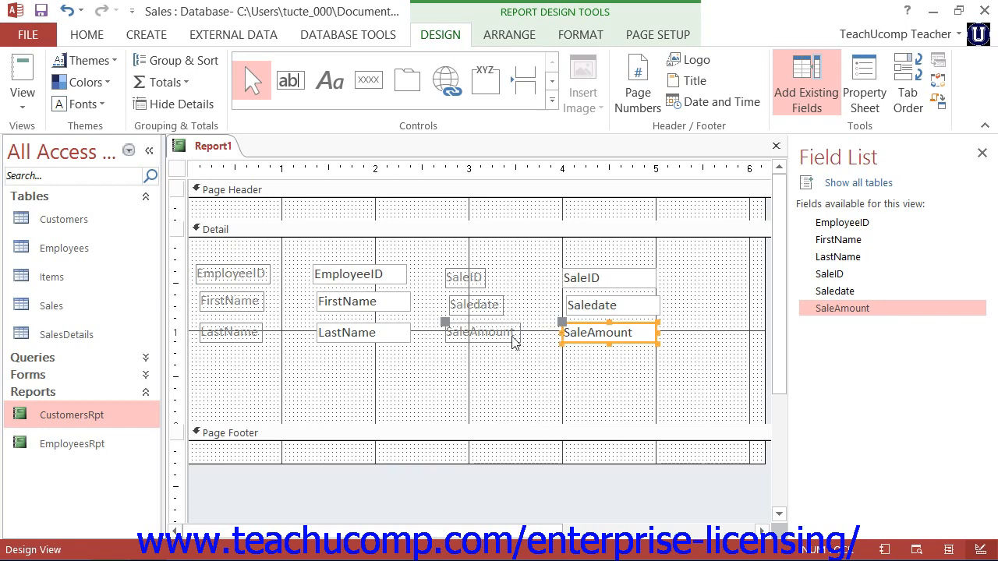
pyautogui.moveTo(428, 373)
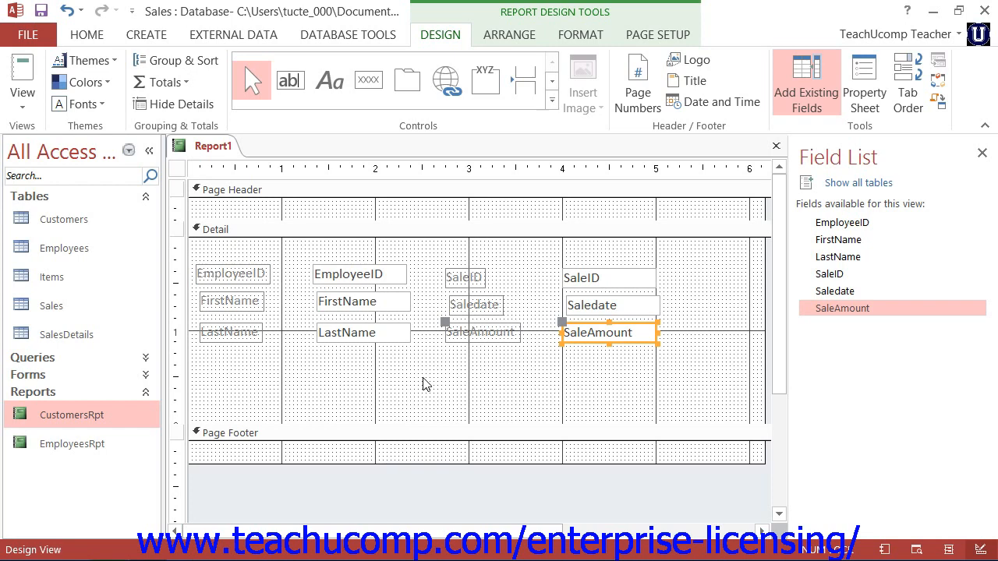
# Turn on Report Header/Footer from the Page Header bar's shortcut menu
pyautogui.rightClick(312, 188)
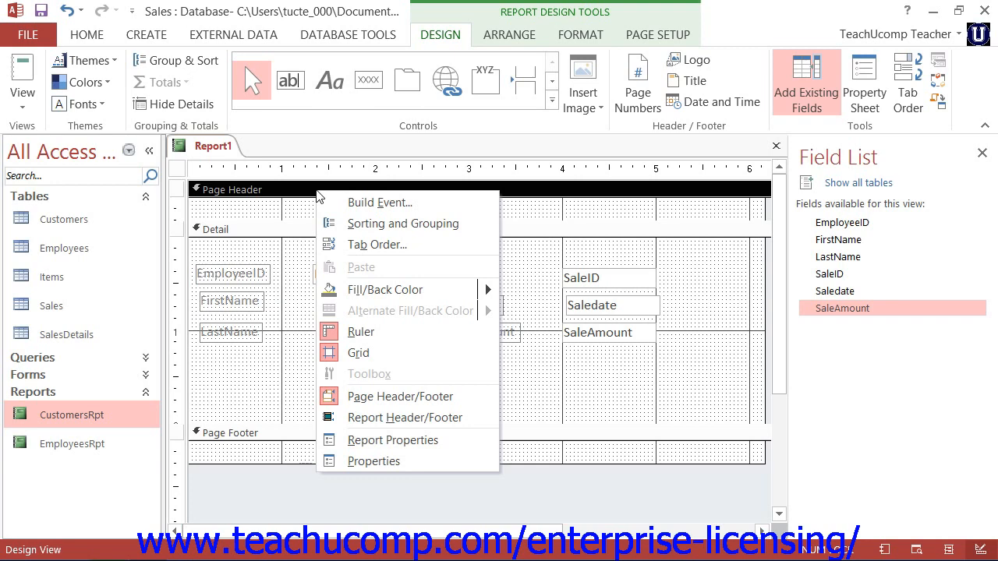
pyautogui.moveTo(401, 396)
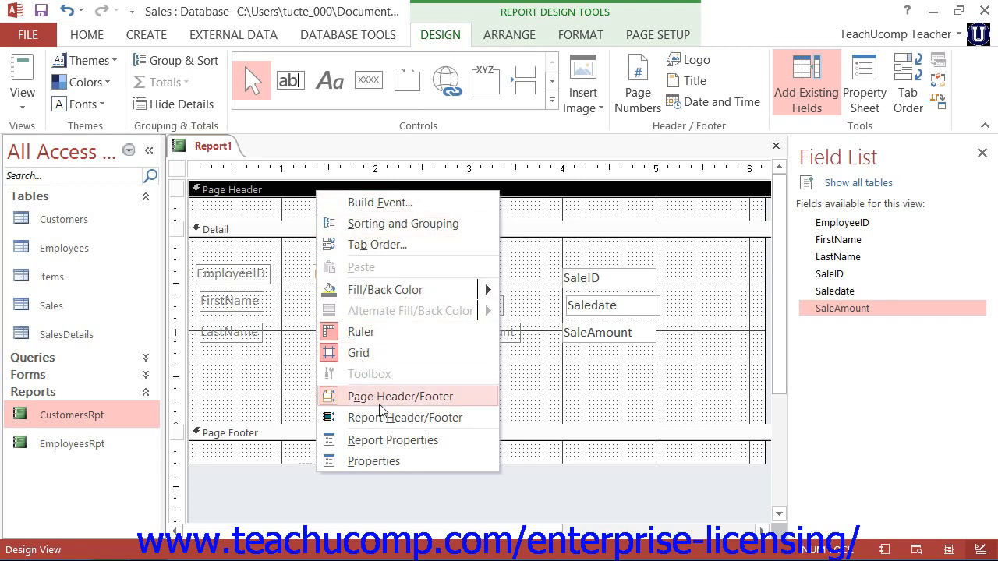
pyautogui.moveTo(389, 417)
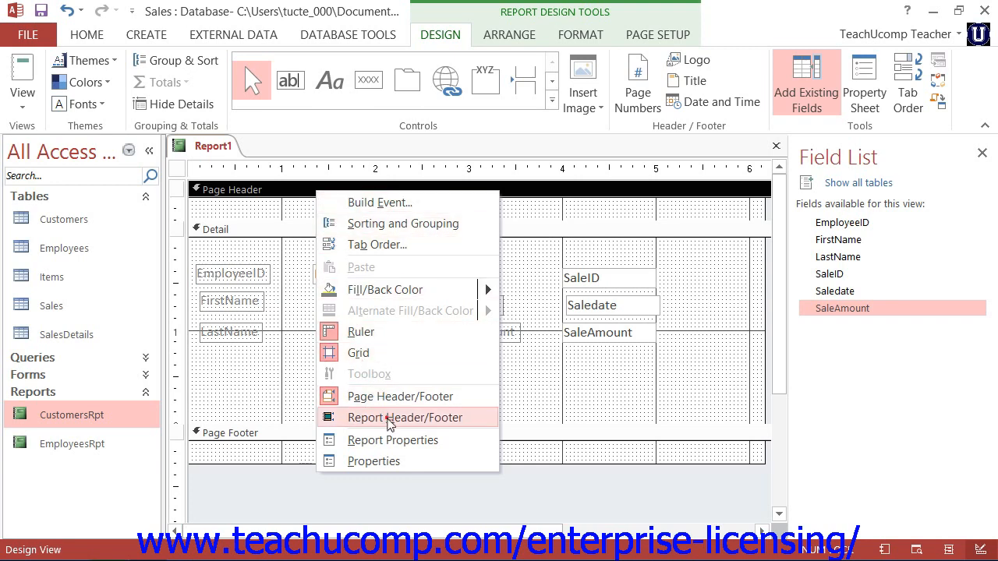
pyautogui.click(404, 417)
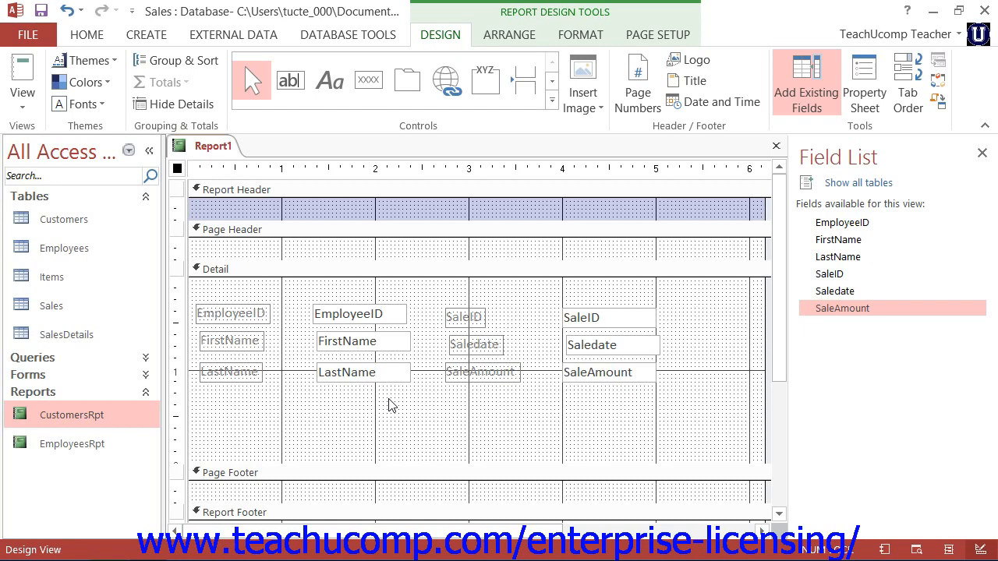
pyautogui.moveTo(356, 387)
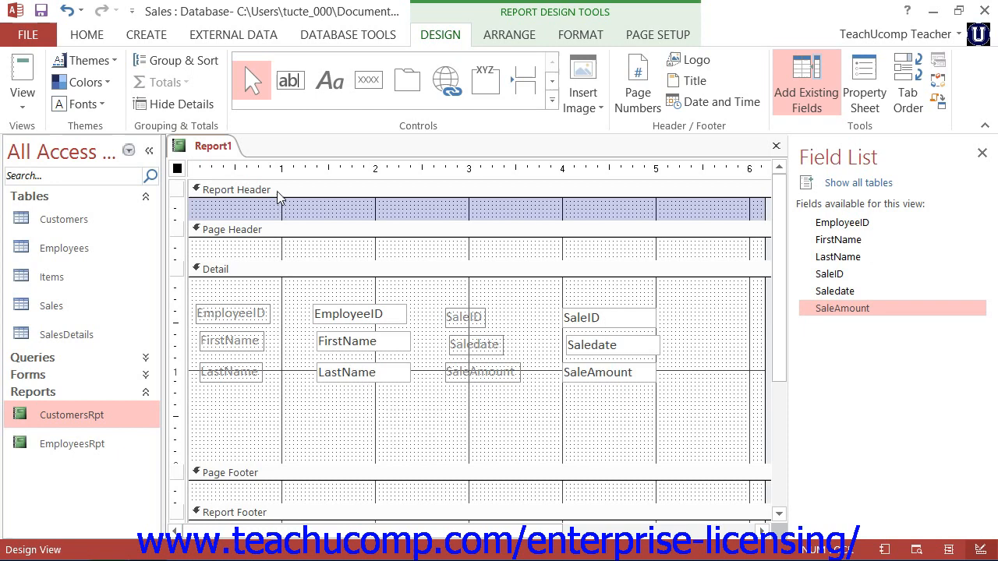
# Select the Report Footer section bar
pyautogui.click(234, 189)
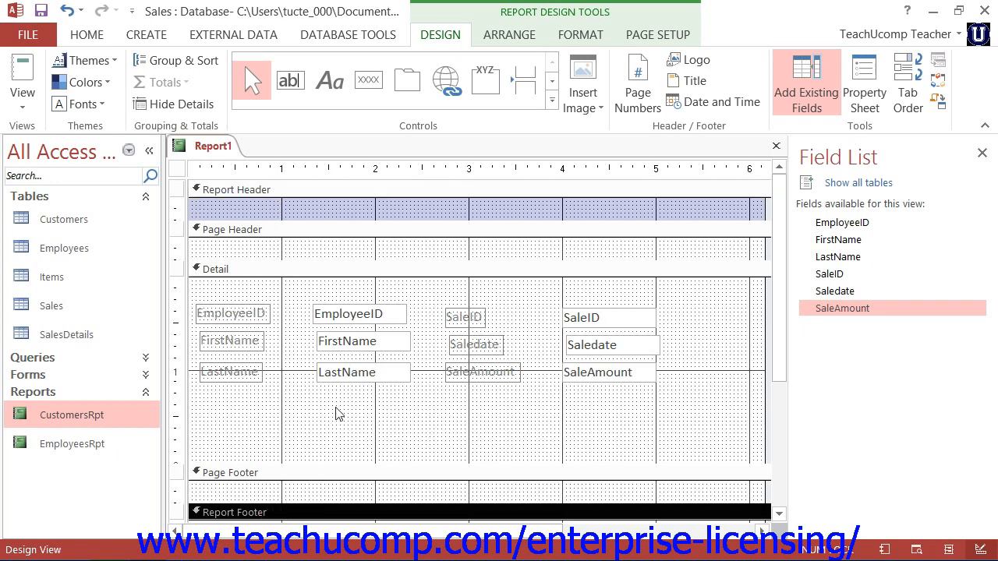
pyautogui.moveTo(350, 400)
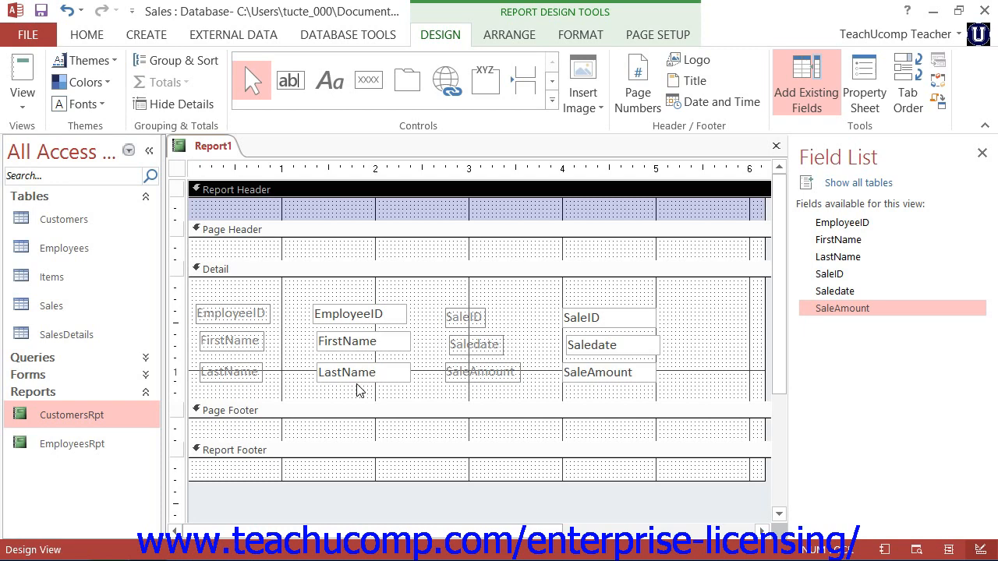
pyautogui.moveTo(388, 211)
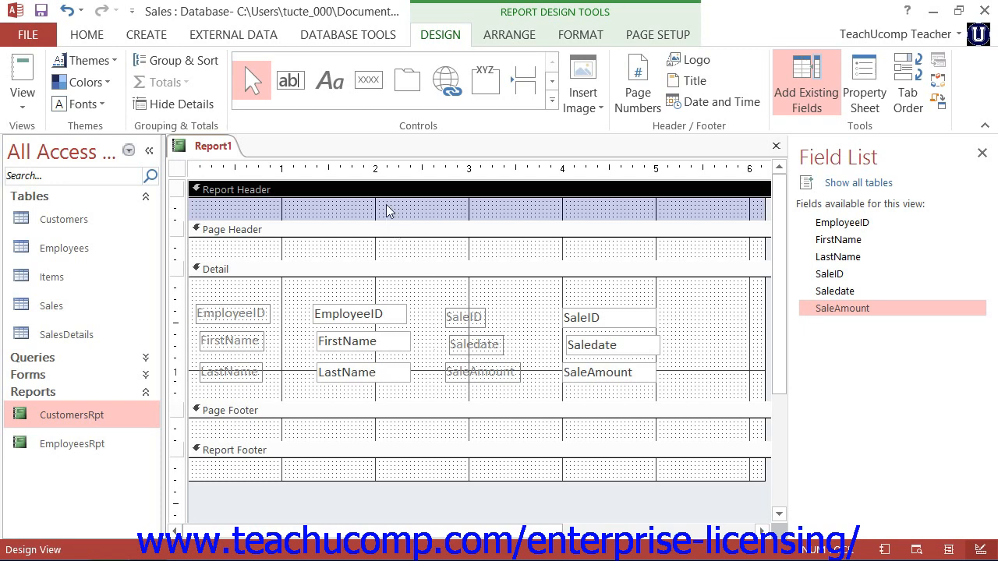
pyautogui.moveTo(429, 139)
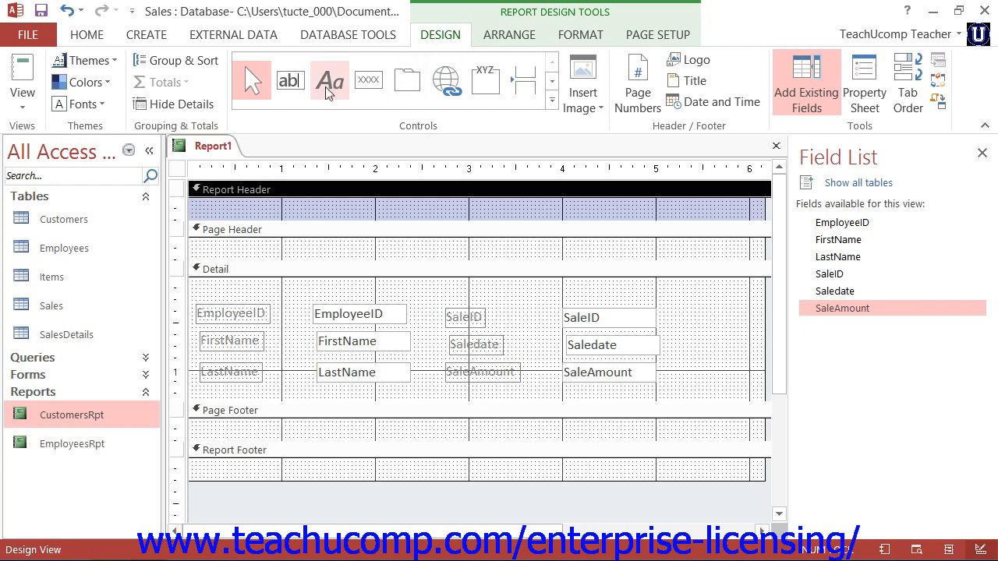
pyautogui.moveTo(327, 80)
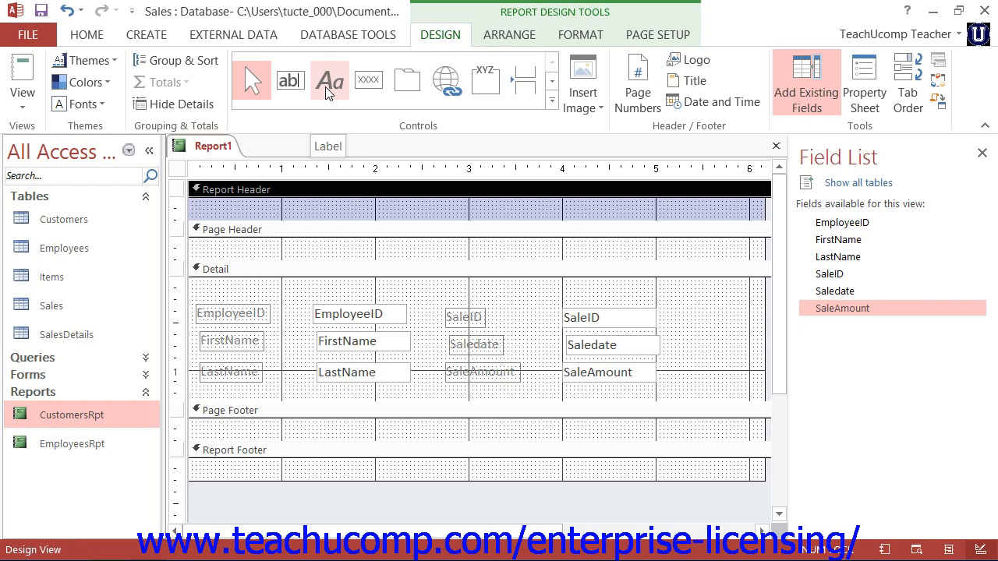
pyautogui.moveTo(343, 118)
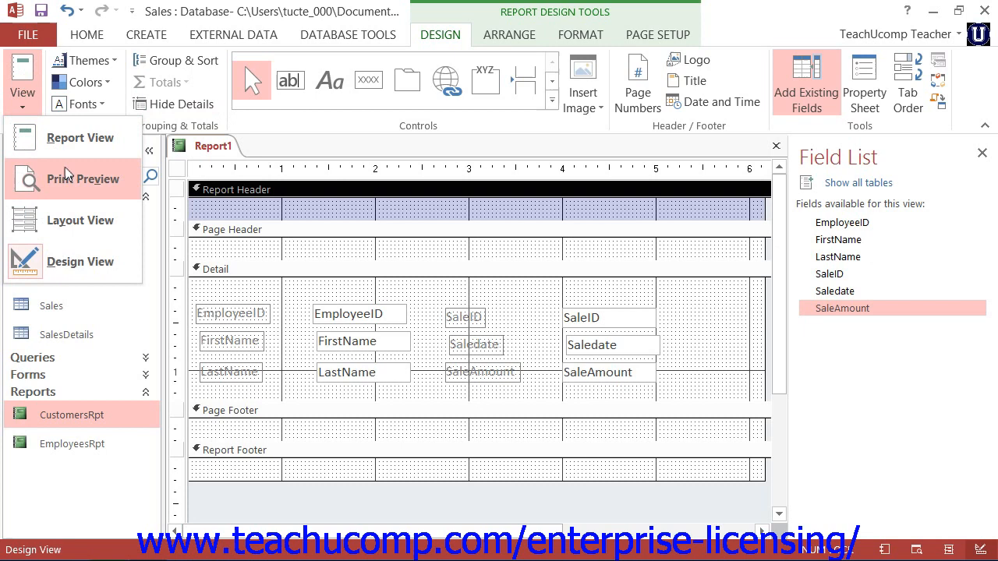
# Open Print Preview with date parameters 1/1/2007 through 1/31/2007
pyautogui.click(82, 178)
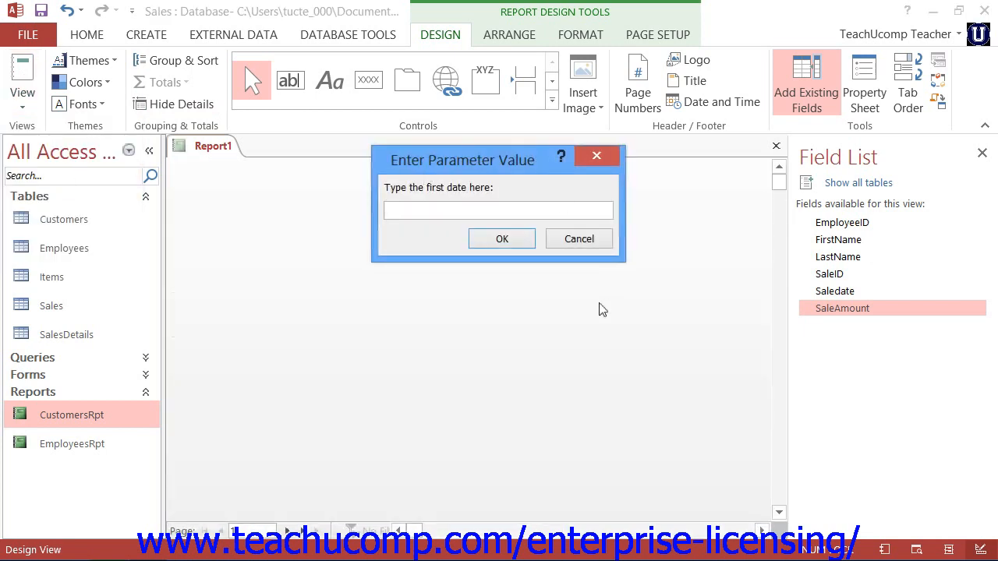
pyautogui.write('1/')
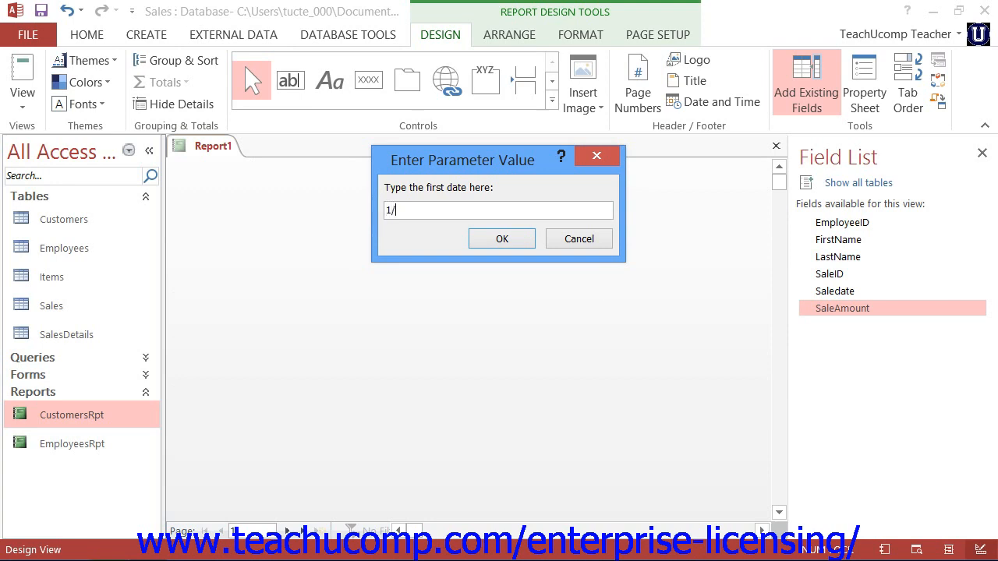
pyautogui.write('1/2007')
pyautogui.write('12')
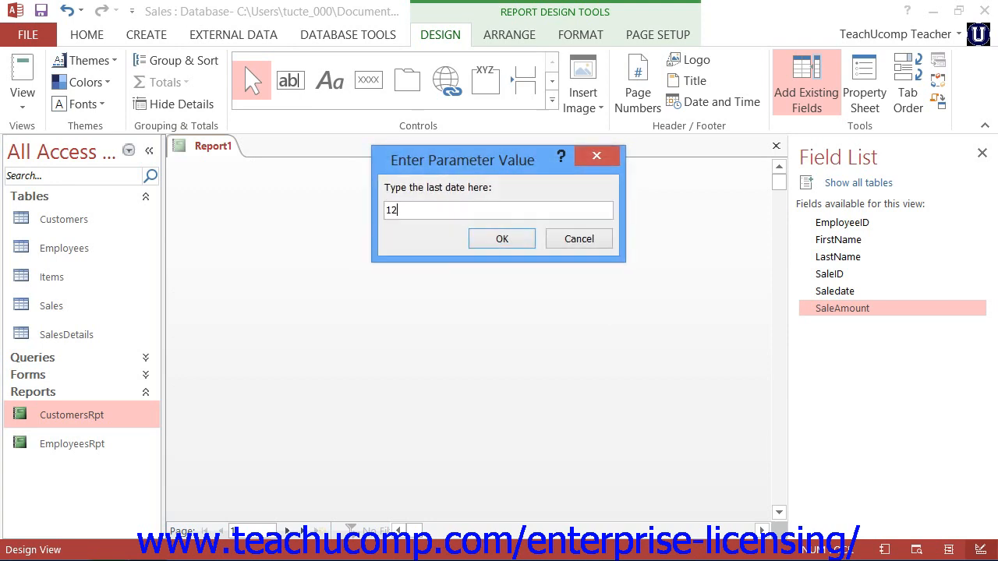
pyautogui.write('1/')
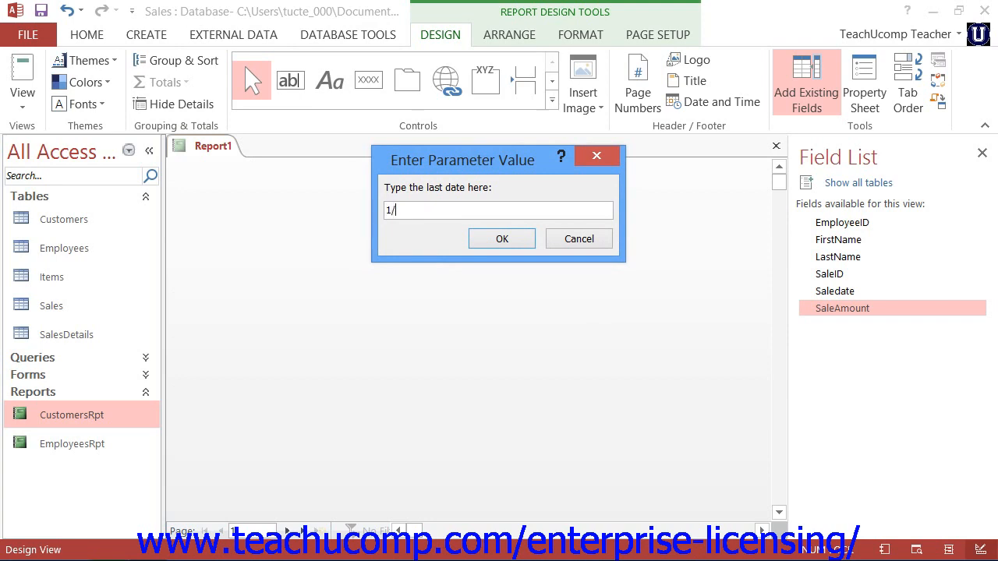
pyautogui.write('31/2007')
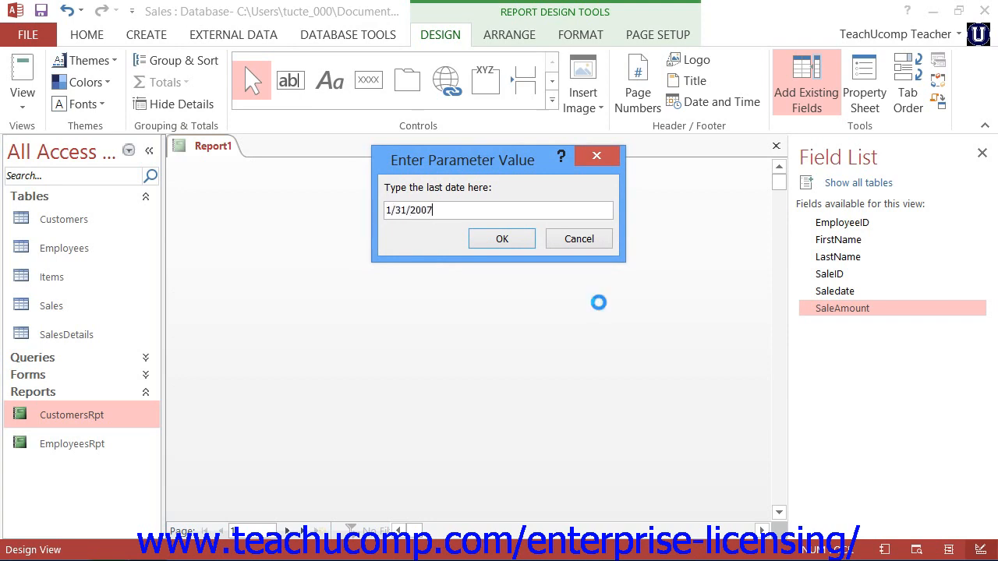
pyautogui.click(501, 238)
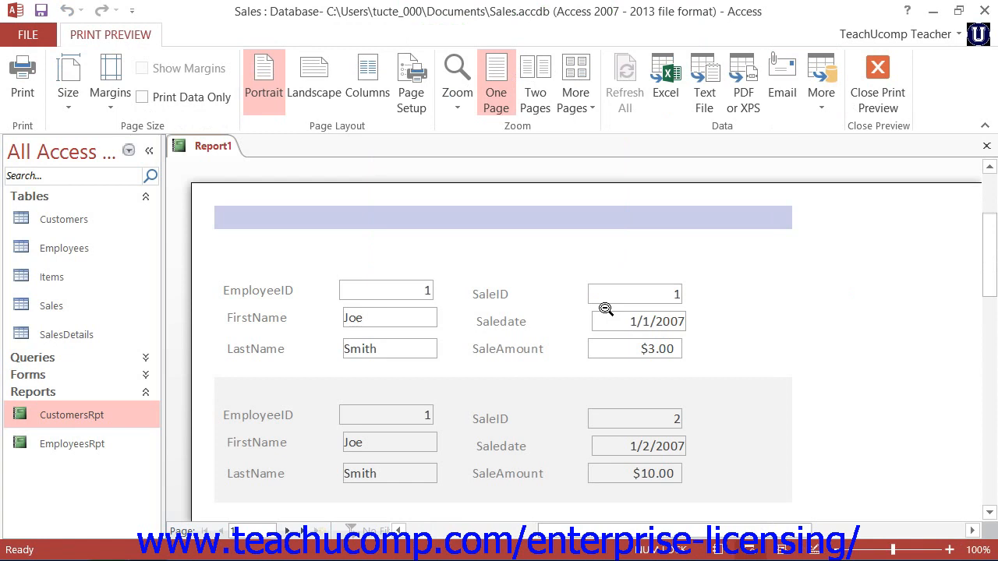
pyautogui.moveTo(950, 318)
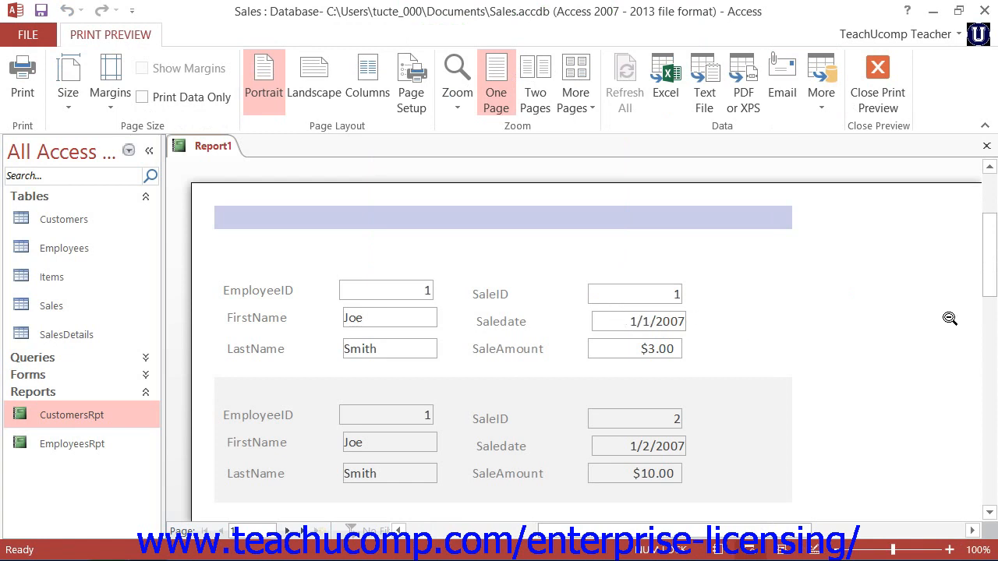